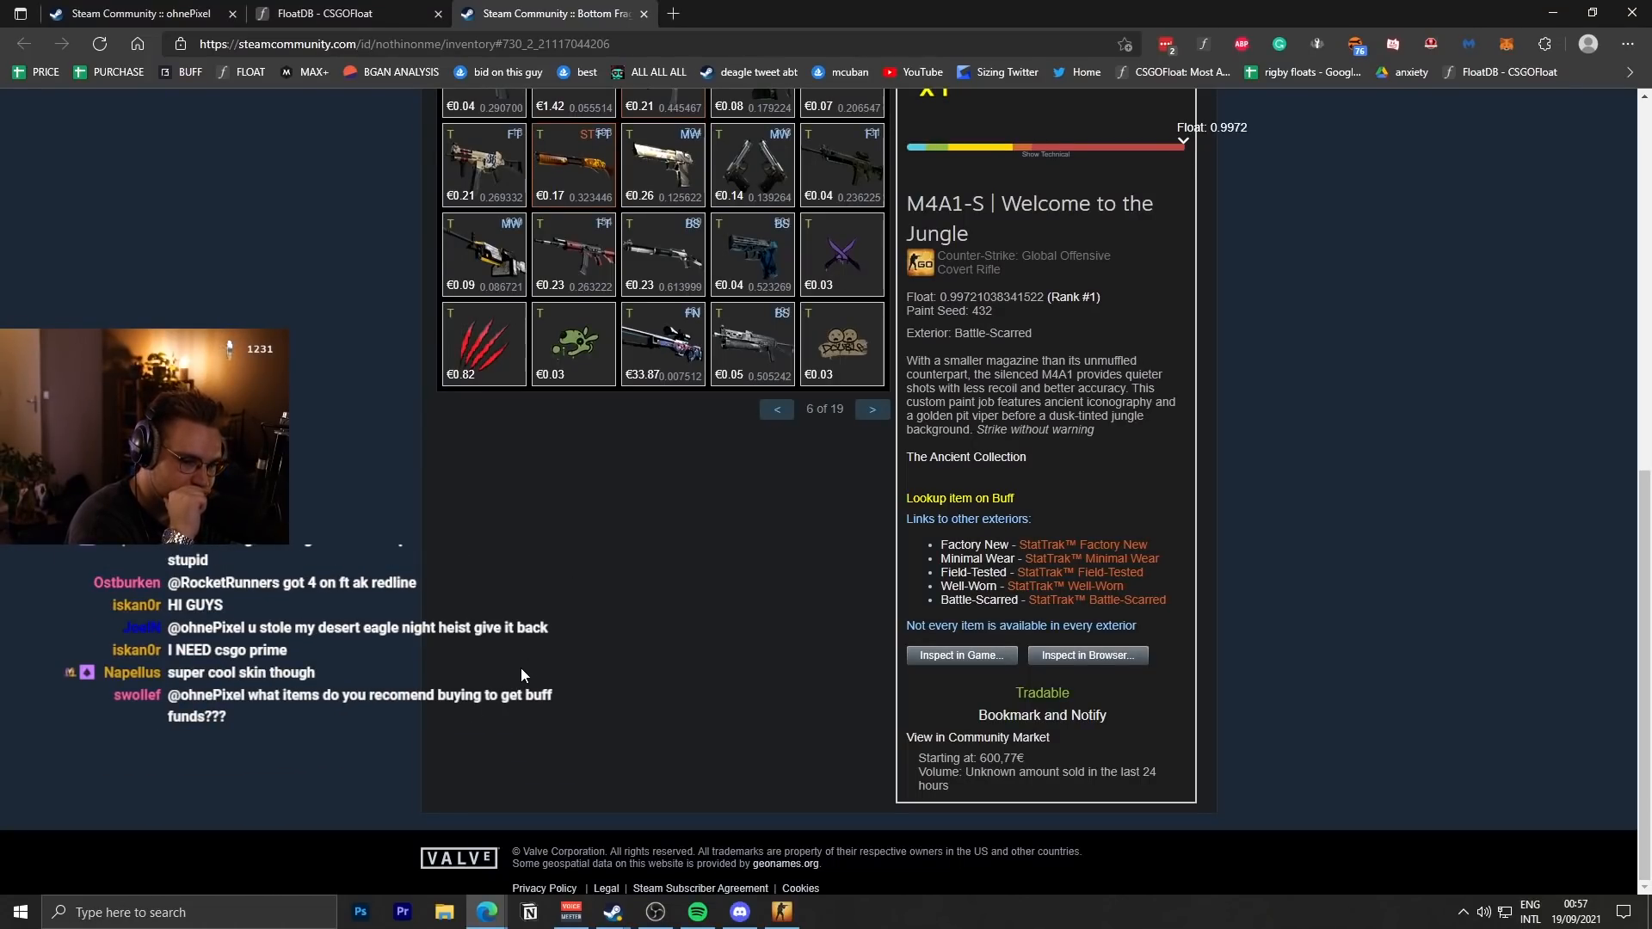
Look through the CSGO Stash M4A1-S skin grid before moving to the FloatDB Knight search.
left_click(749, 14)
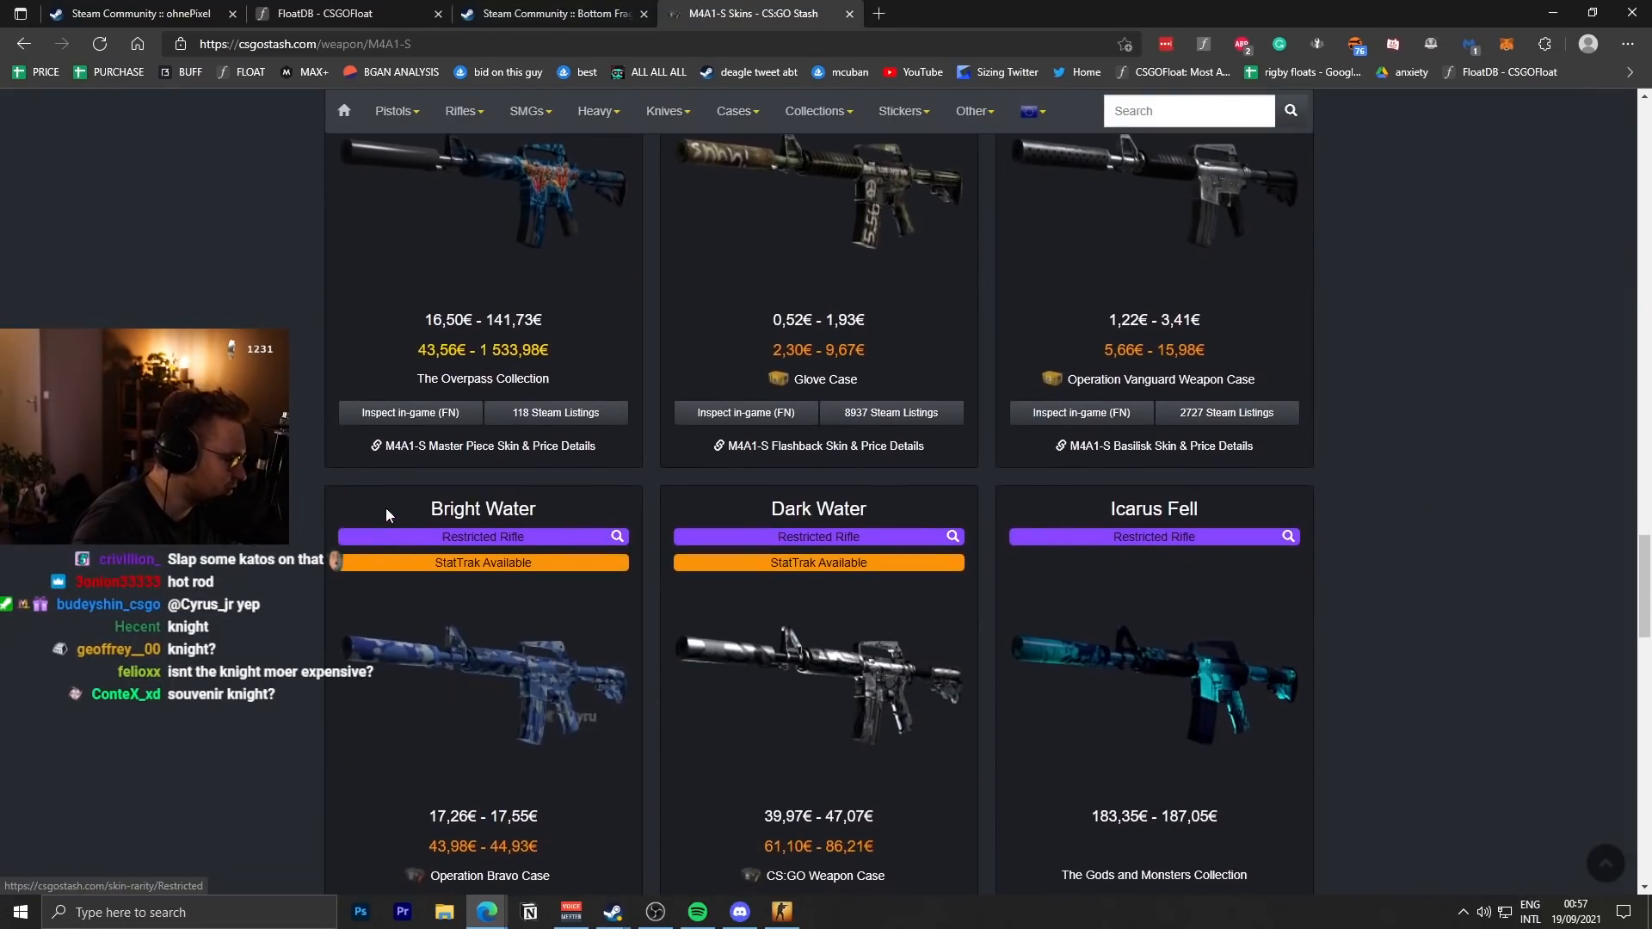
scroll("down", 3)
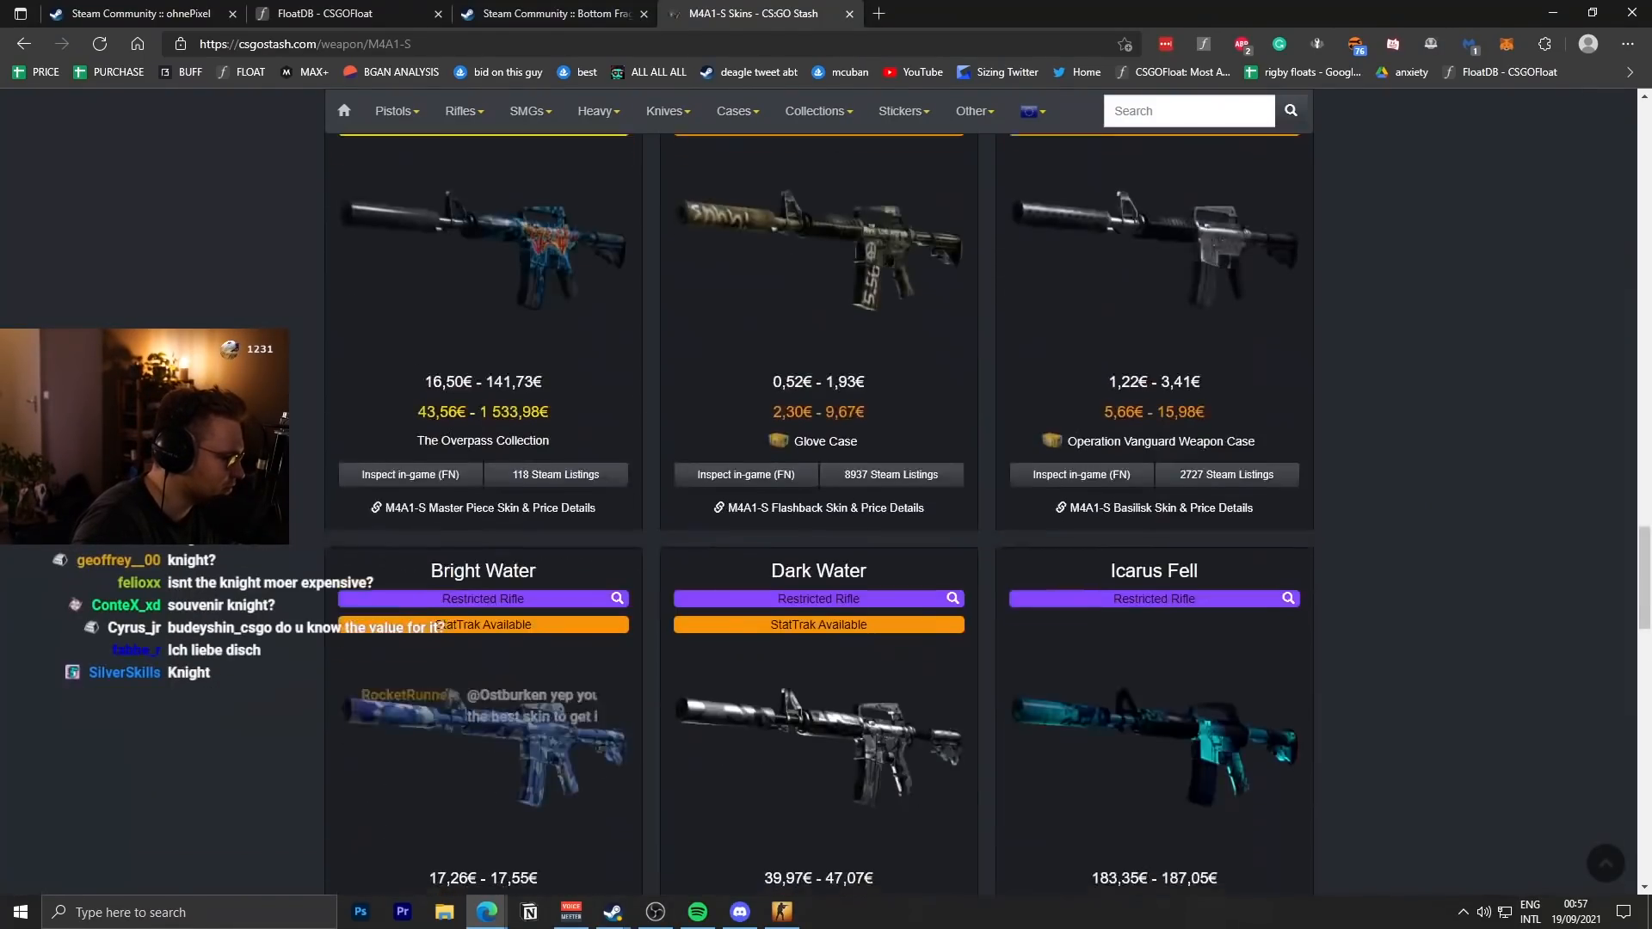
scroll("down", 3)
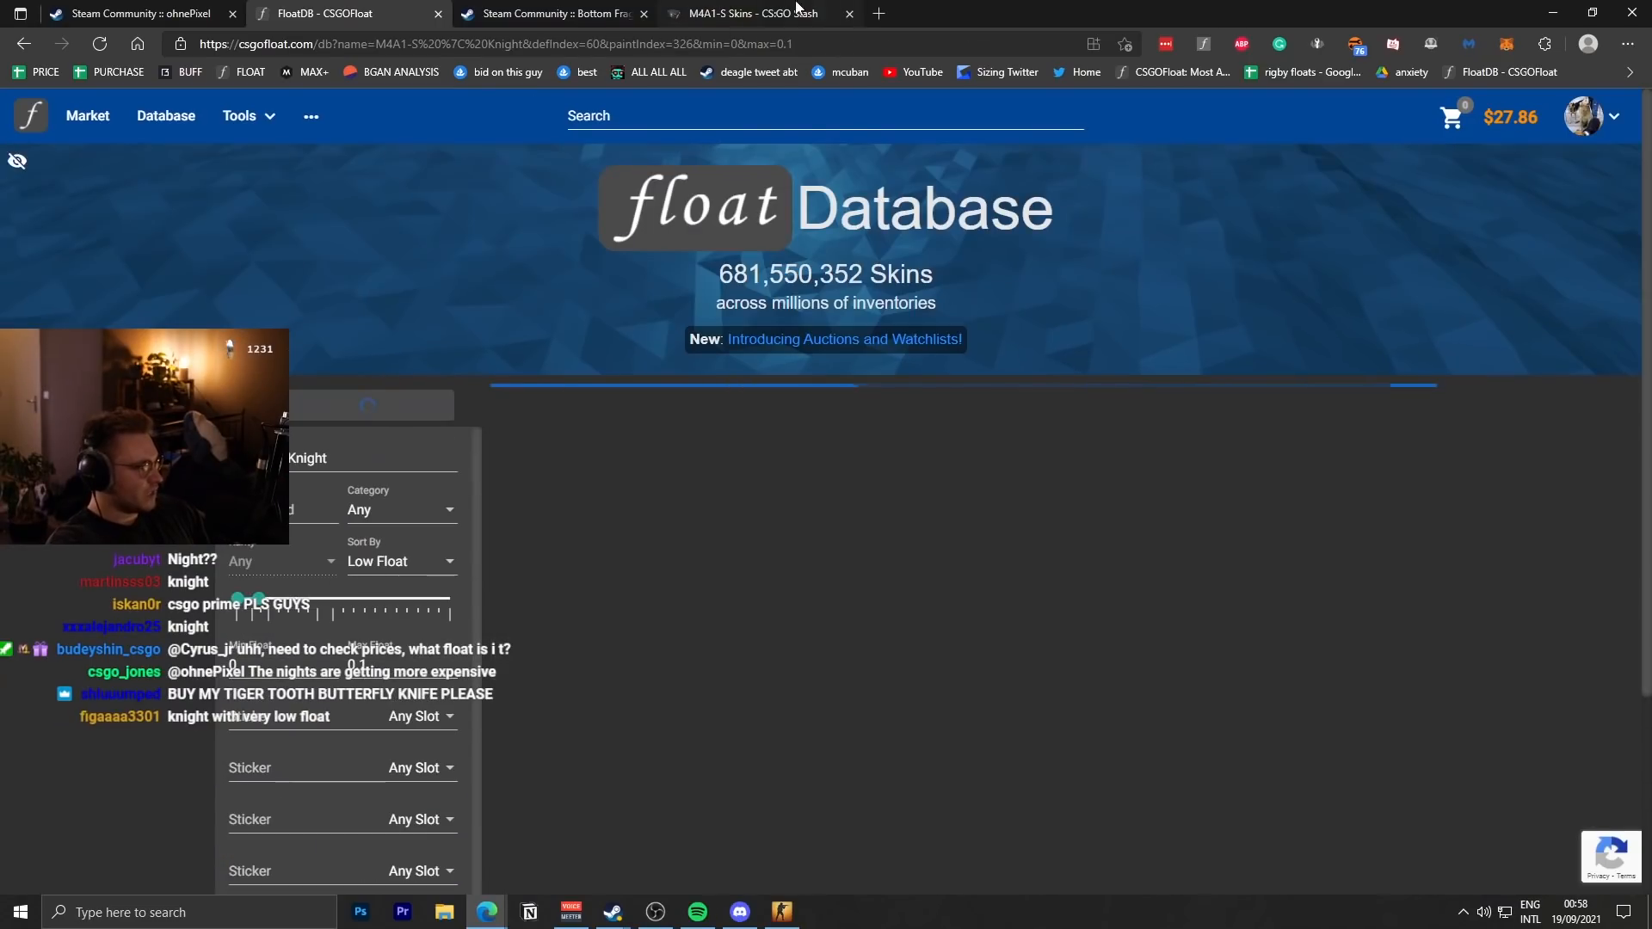
List low-float M4A1-S Knights (2,355 normal vs 698 souvenir), then move to BUFF163 Knight results.
left_click(366, 405)
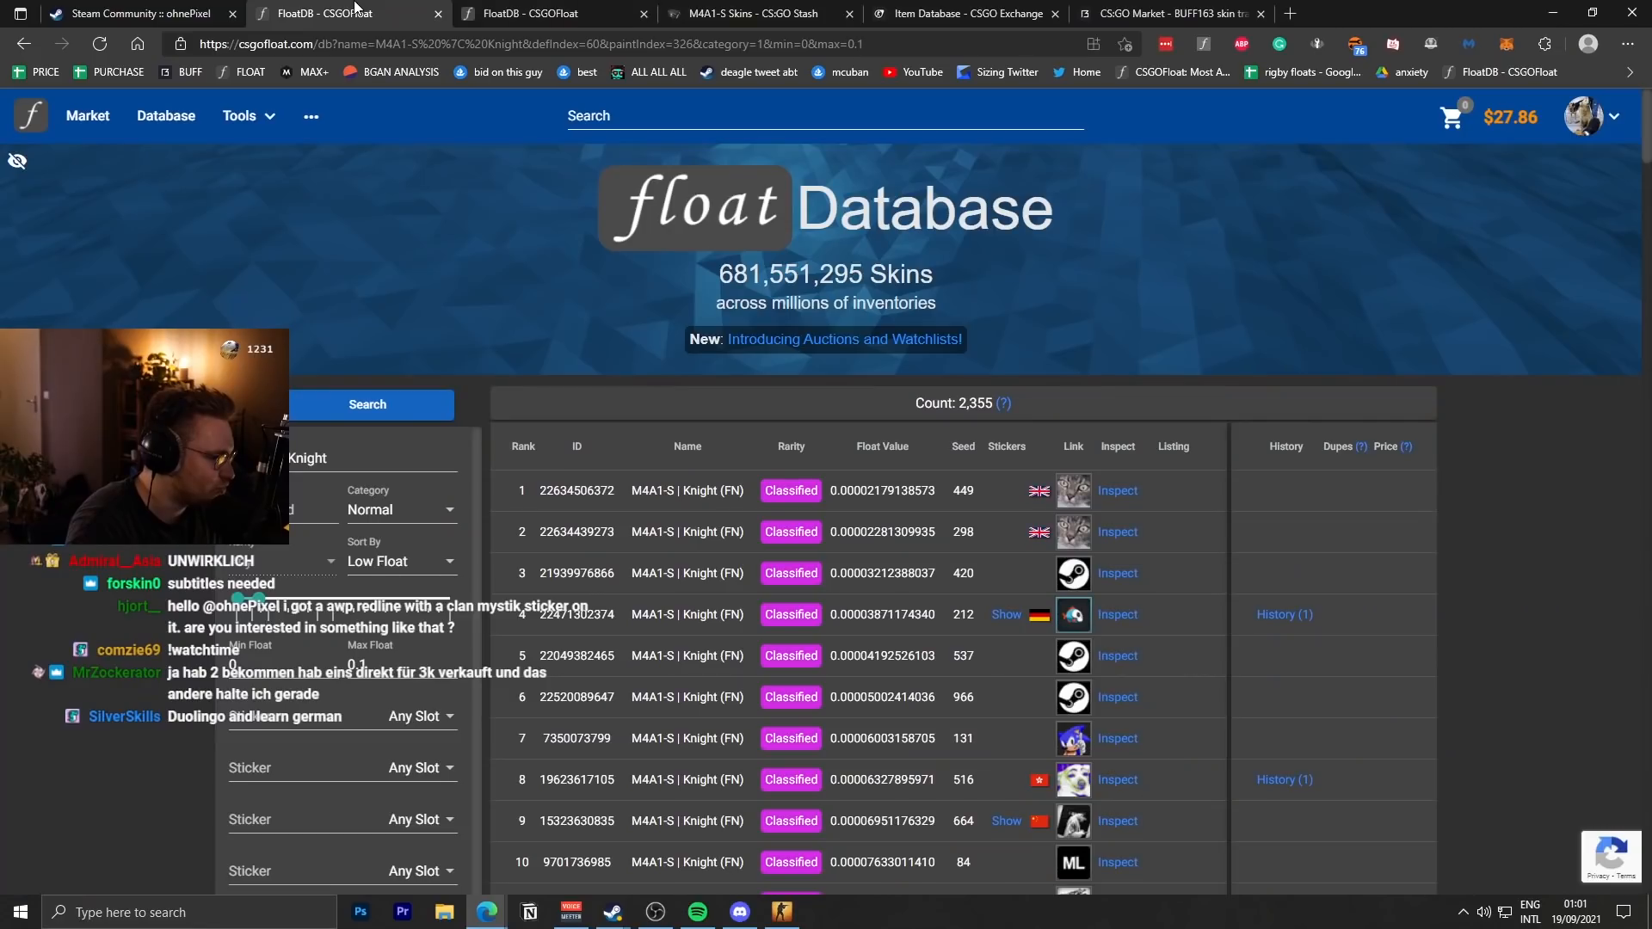
scroll("down", 3)
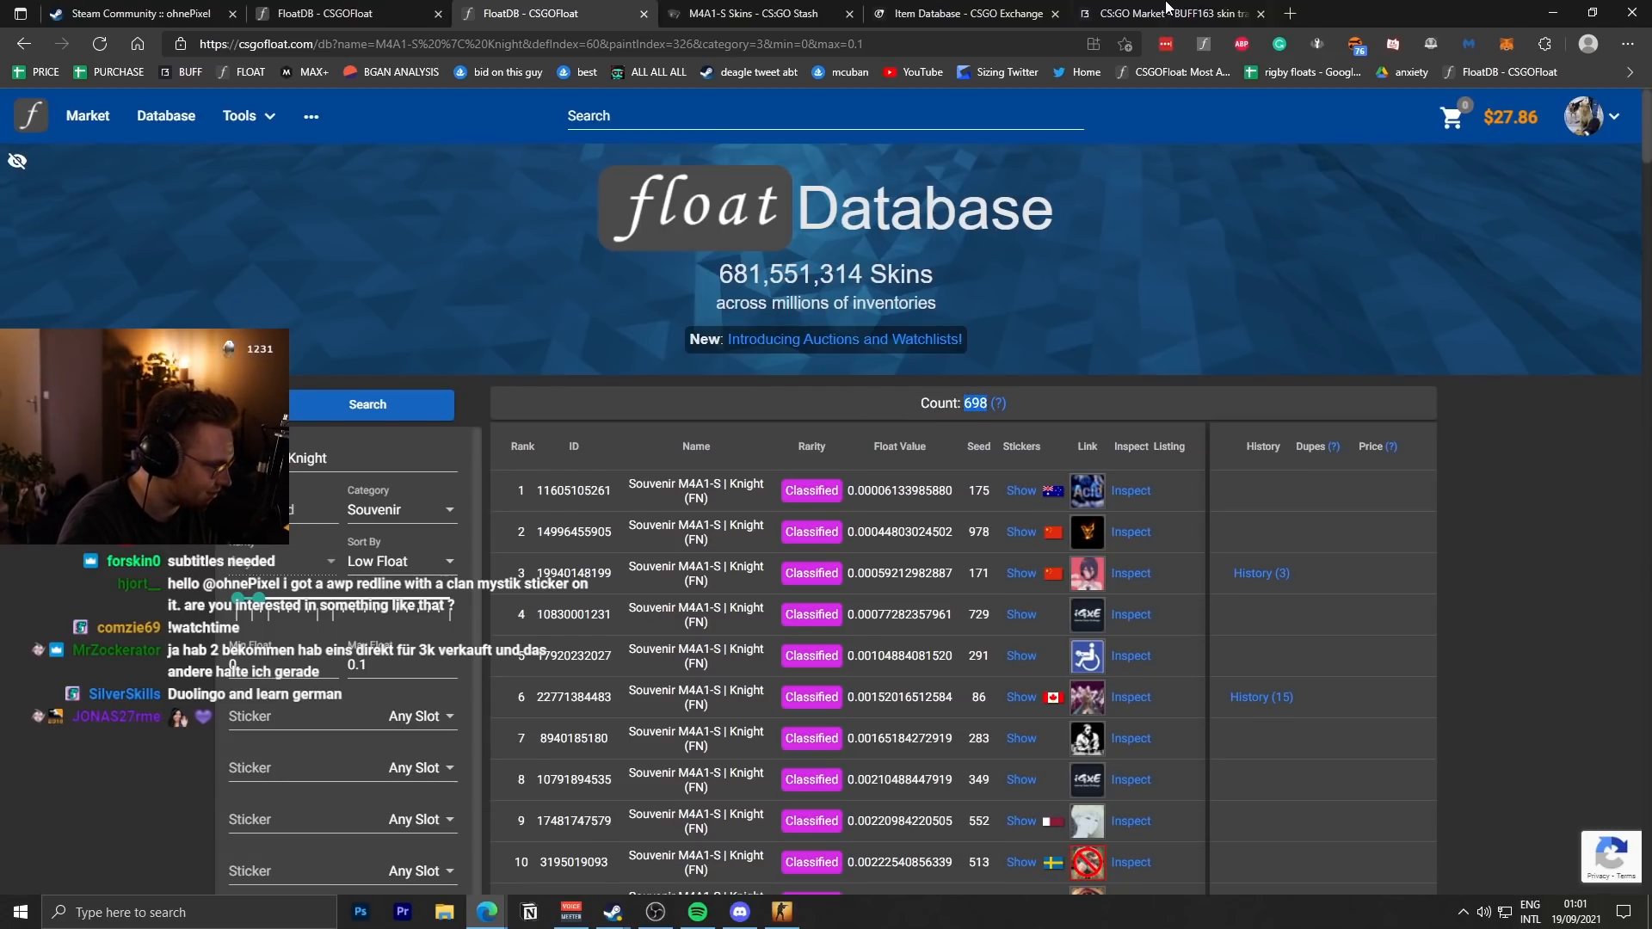
left_click(1168, 14)
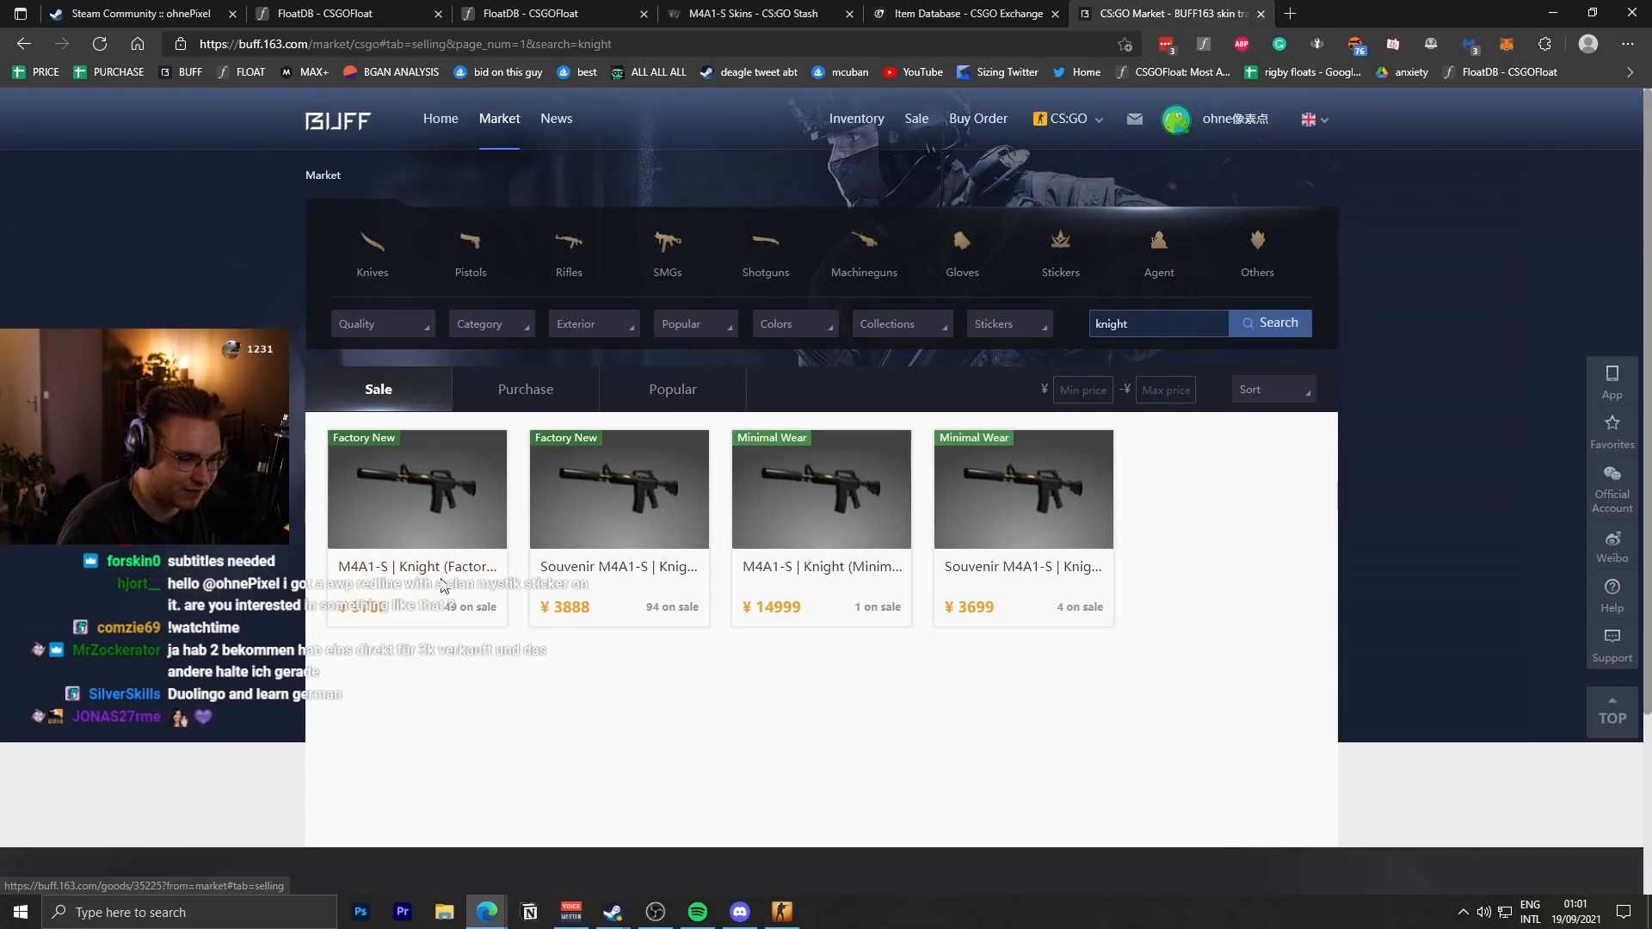
mouse_move(402, 614)
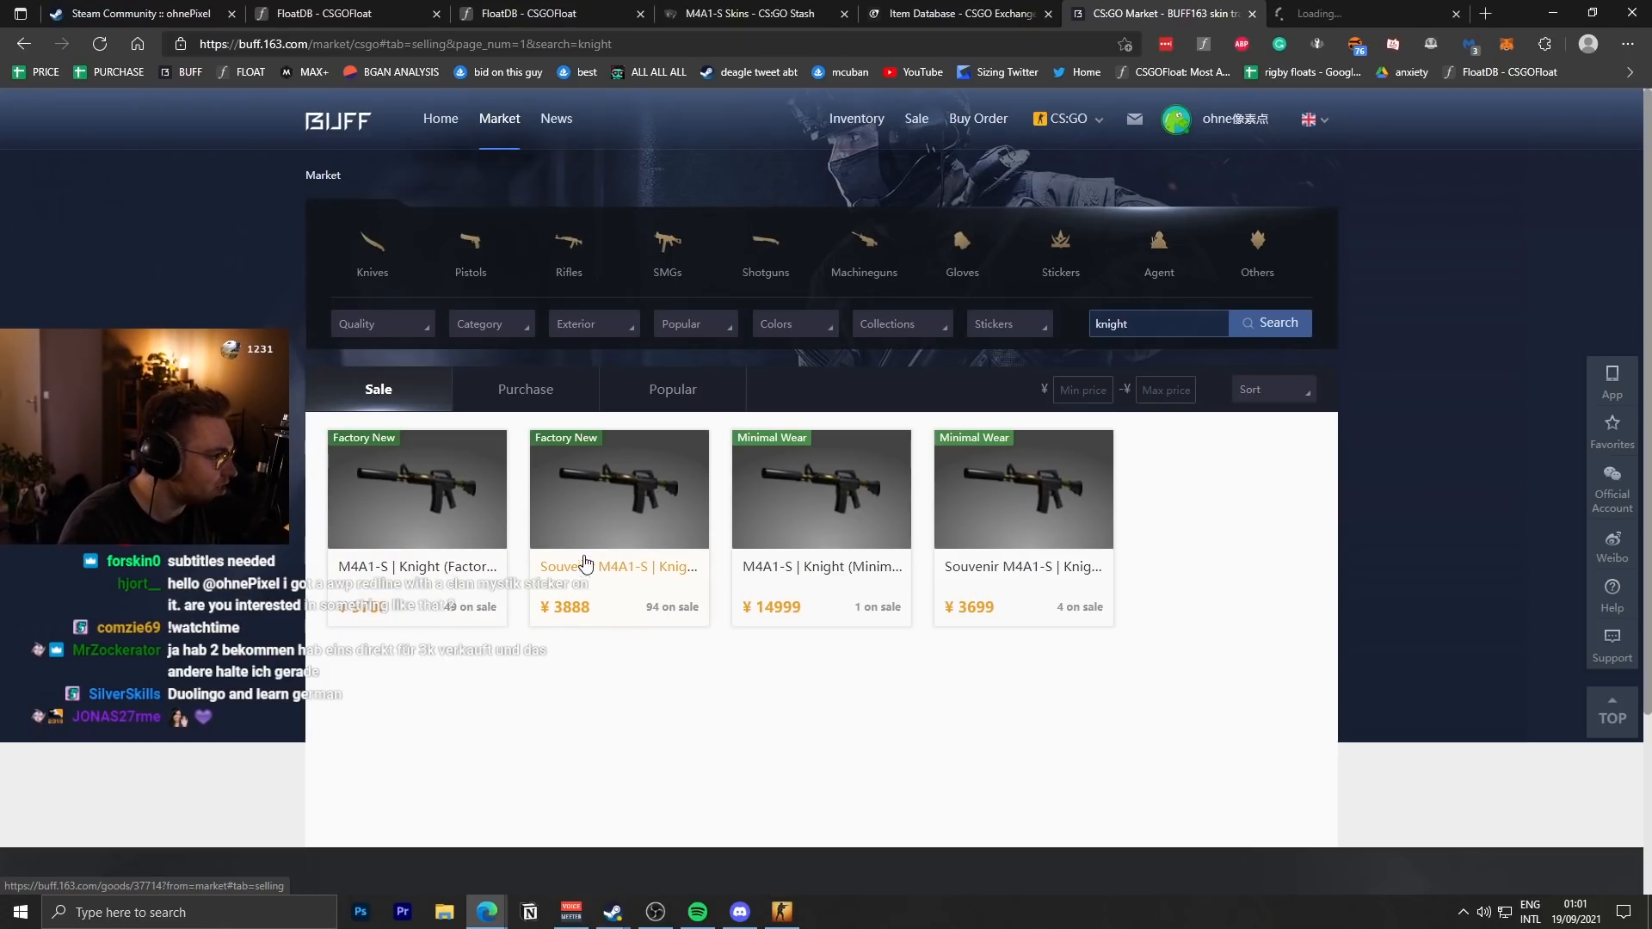
Bring up the Souvenir M4A1-S | Knight (Factory New) item page with its 94 sale listings.
left_click(618, 566)
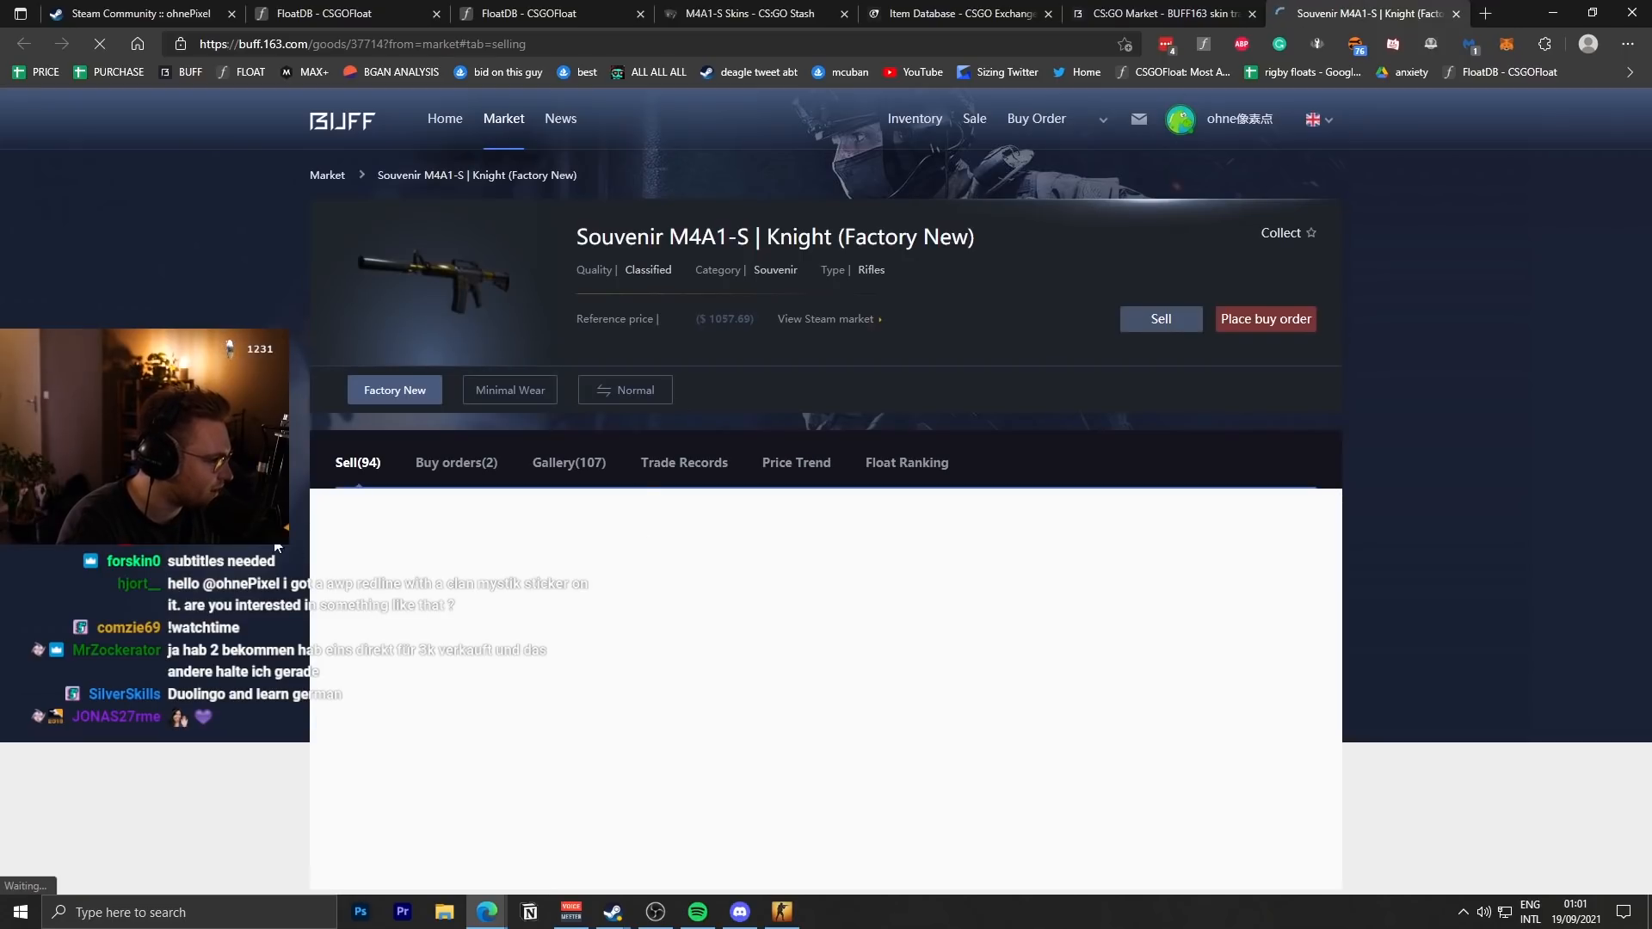